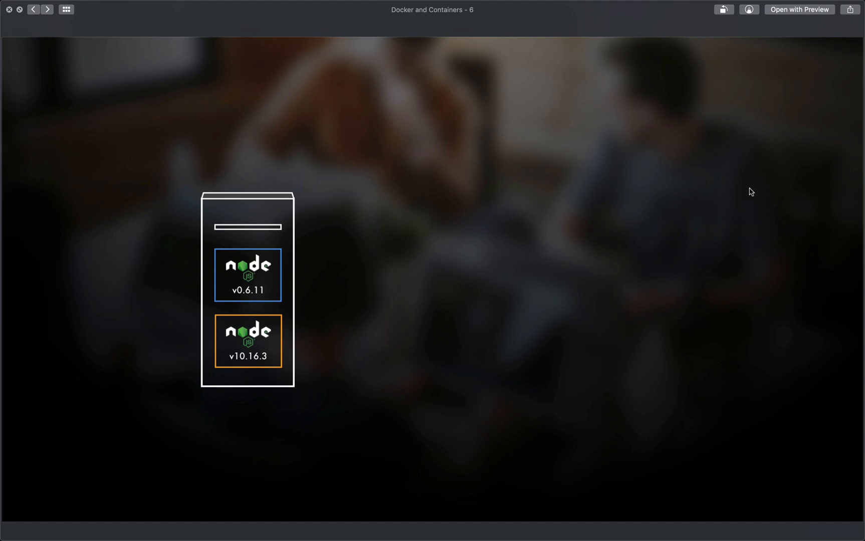
mouse_move(221, 256)
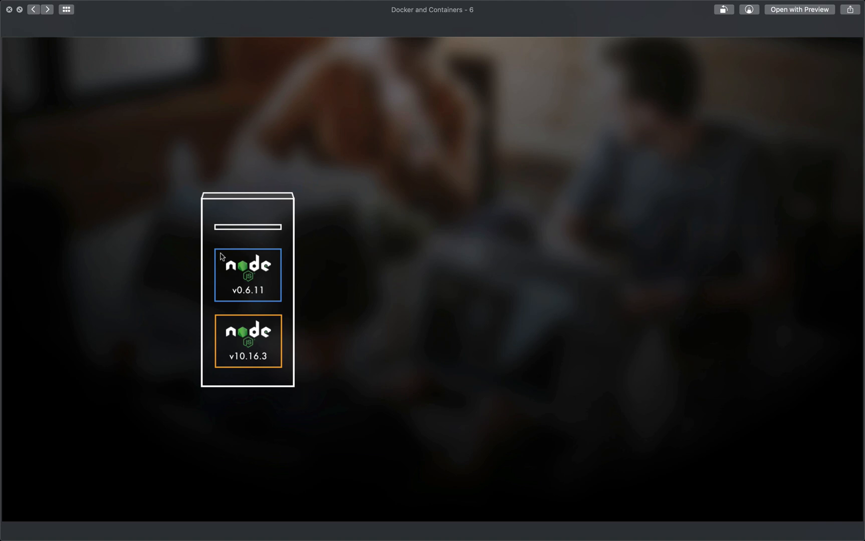
mouse_move(254, 371)
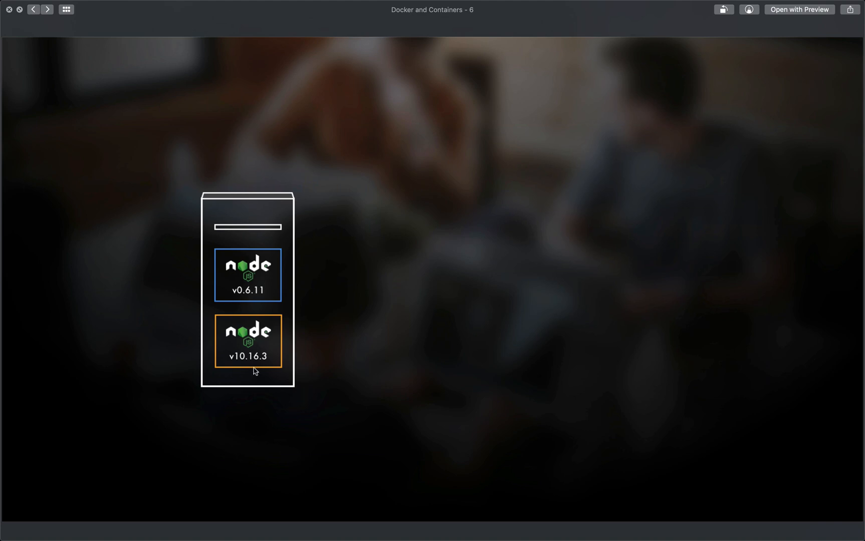
Advance to the slide showing users' HTTP traffic on port 80 reaching the two-Node server
key(right)
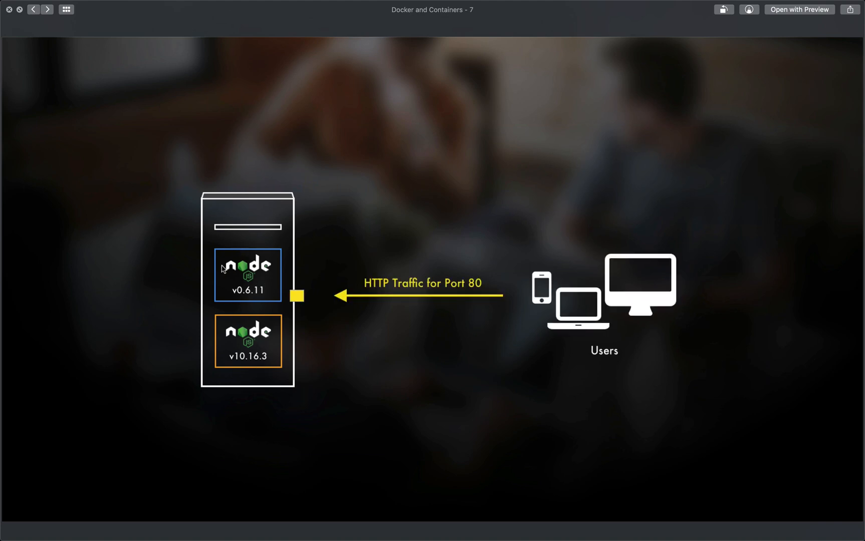
mouse_move(223, 263)
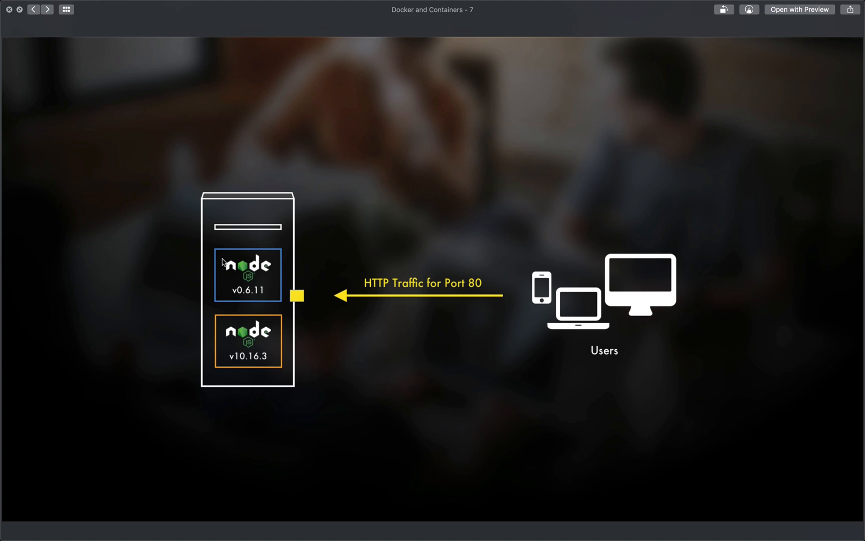
mouse_move(693, 283)
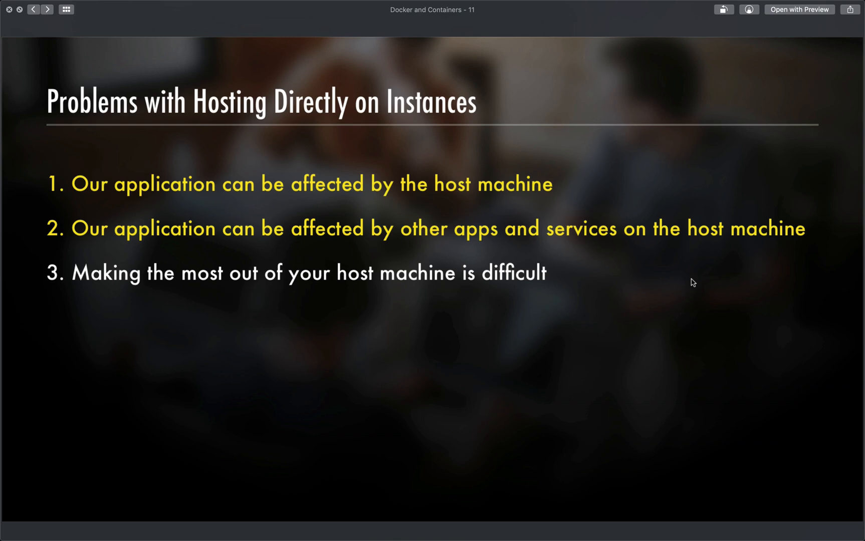
click(32, 9)
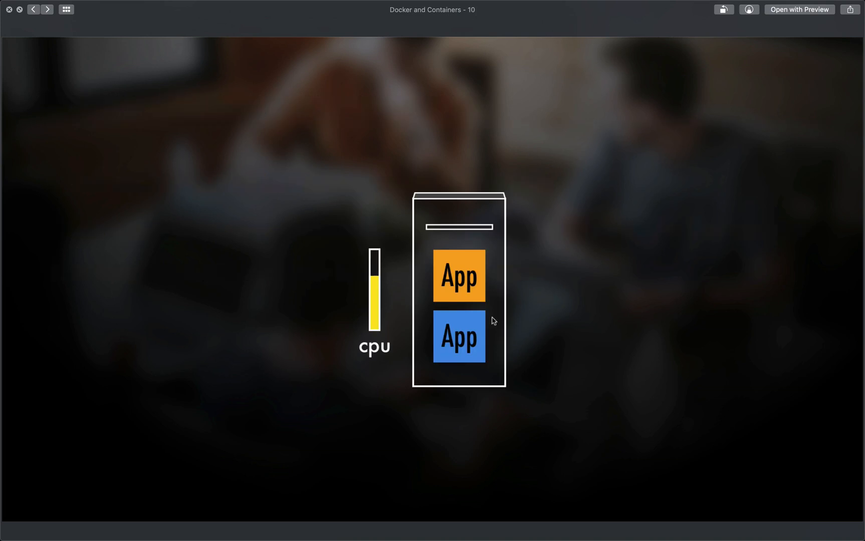
mouse_move(431, 387)
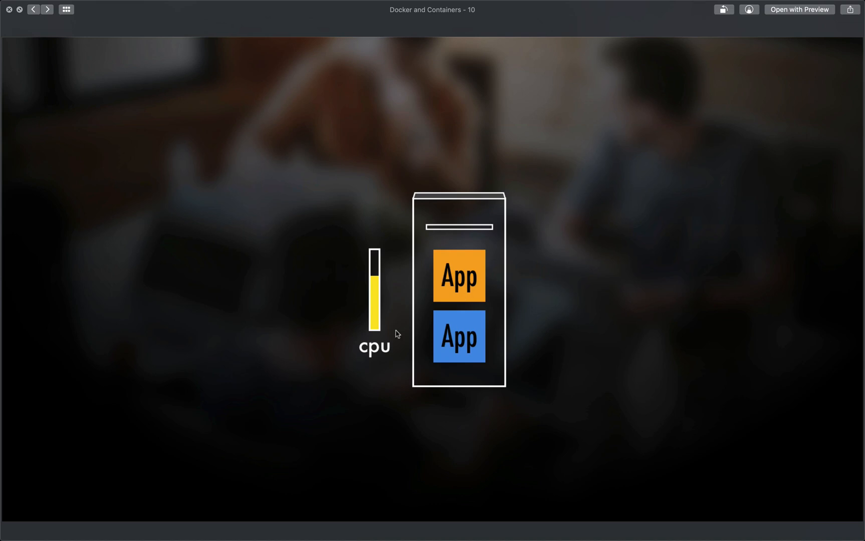
click(48, 9)
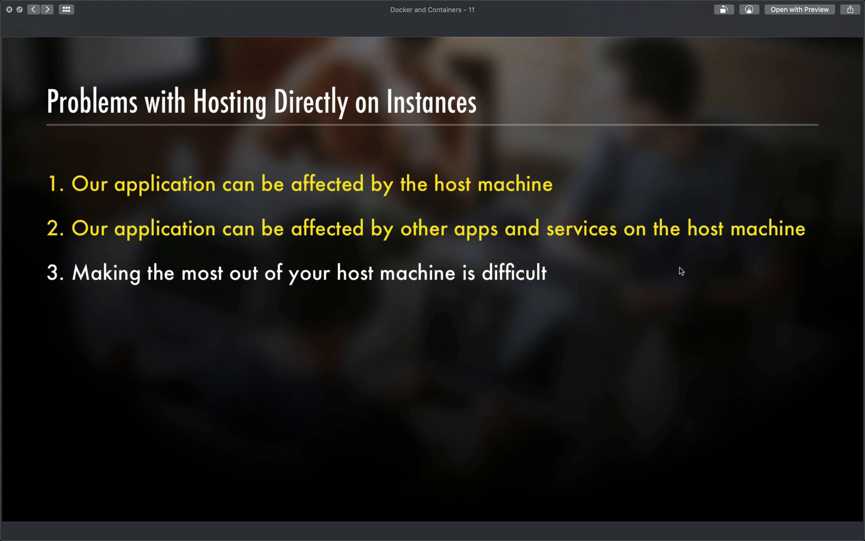
Advance to slide 12, 'Docker can solve these problems'
key(right)
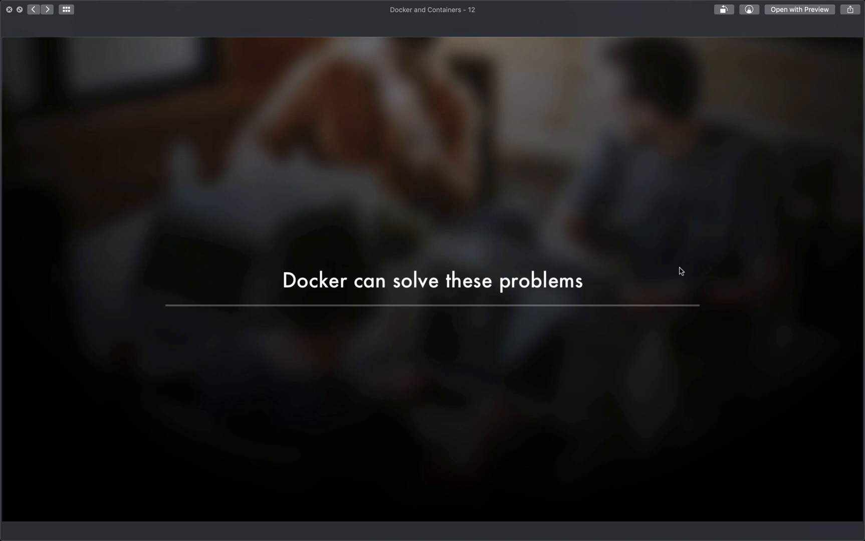
Advance to slide 13, the 'Docker Images' section title
click(47, 9)
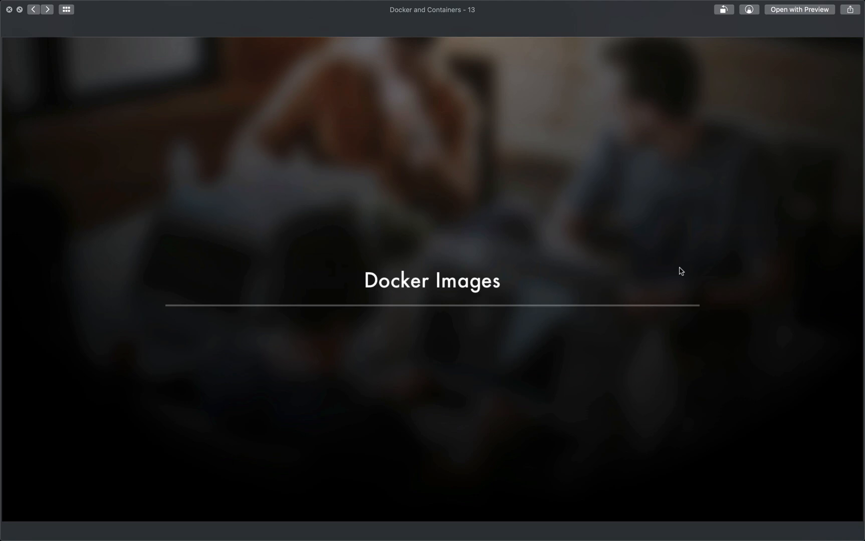
click(47, 9)
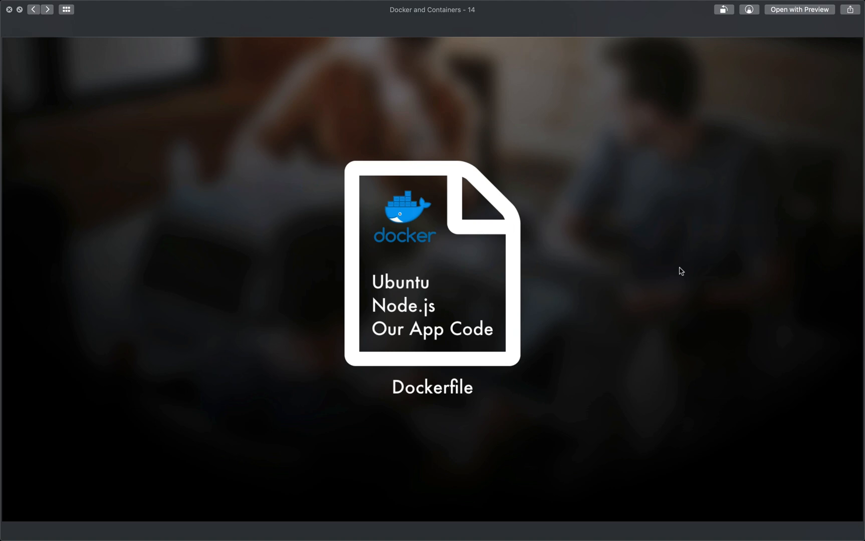
mouse_move(396, 288)
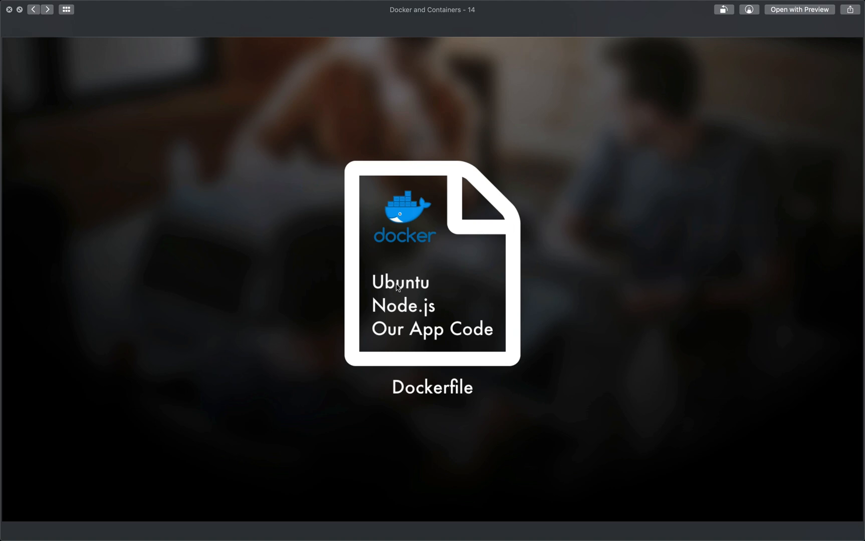
mouse_move(503, 348)
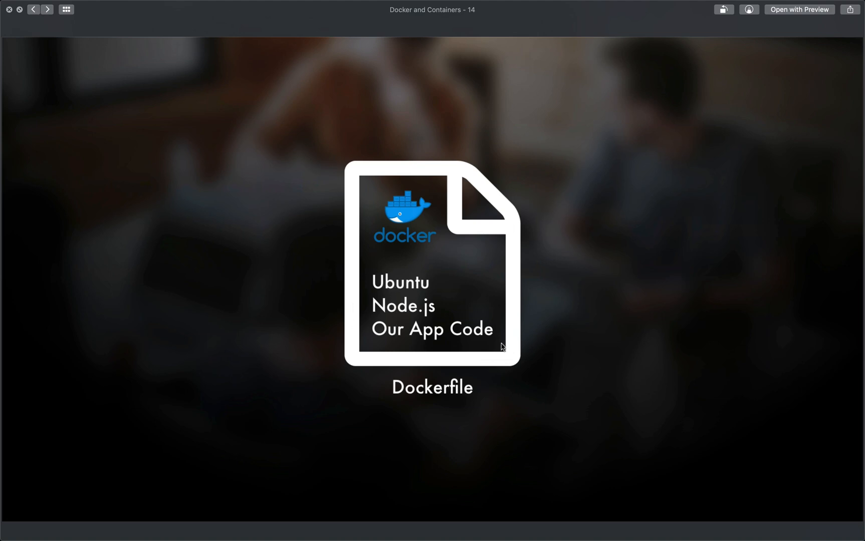
mouse_move(638, 334)
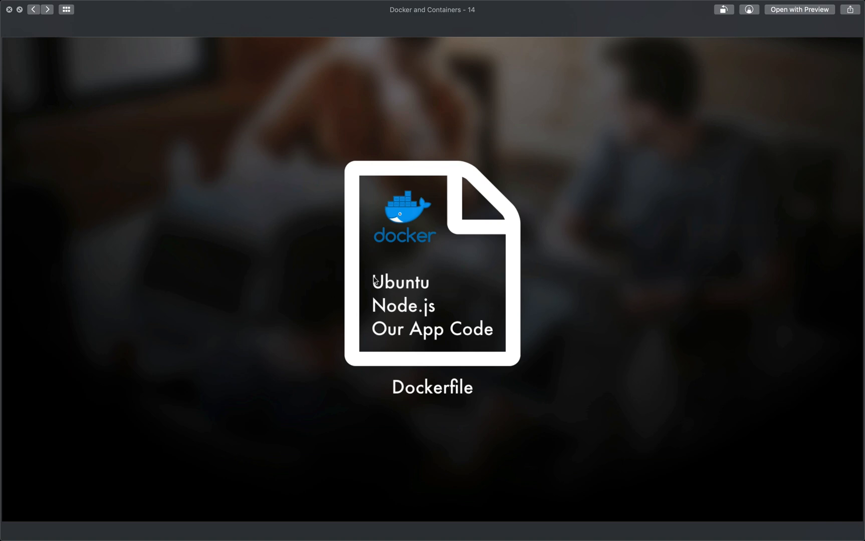
mouse_move(430, 293)
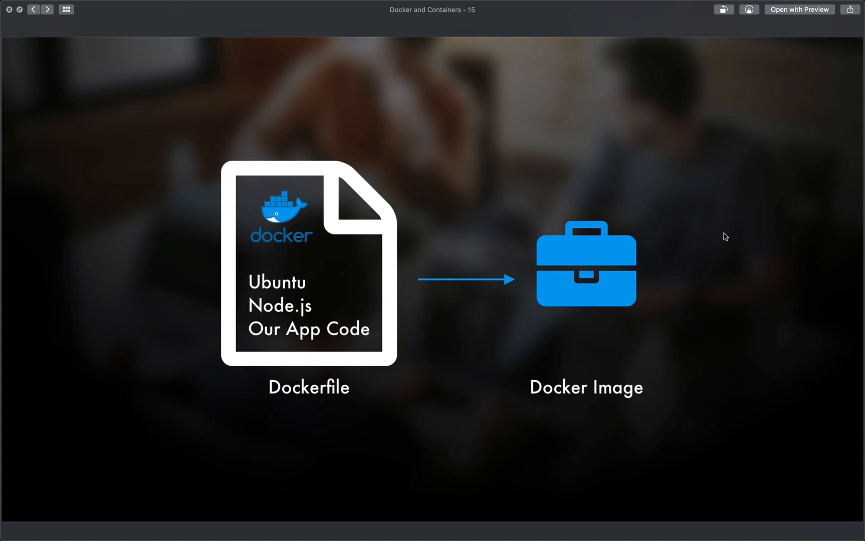
mouse_move(293, 158)
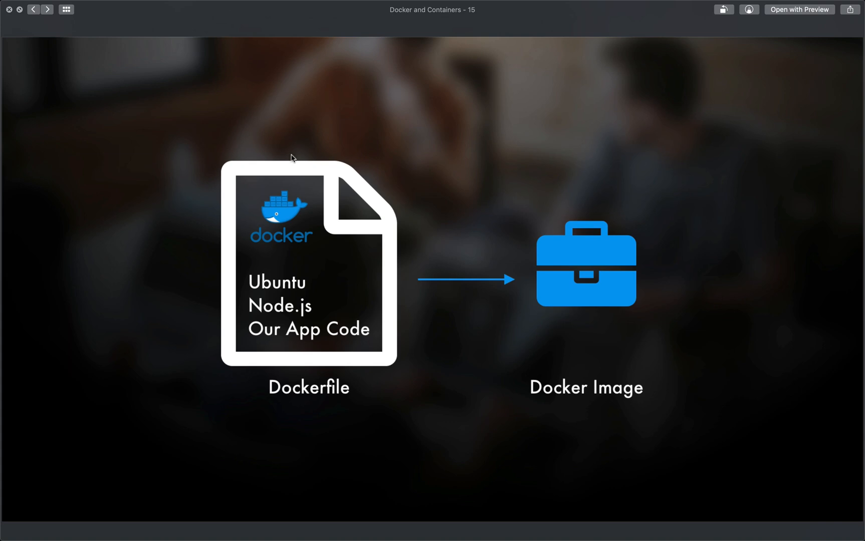
mouse_move(502, 226)
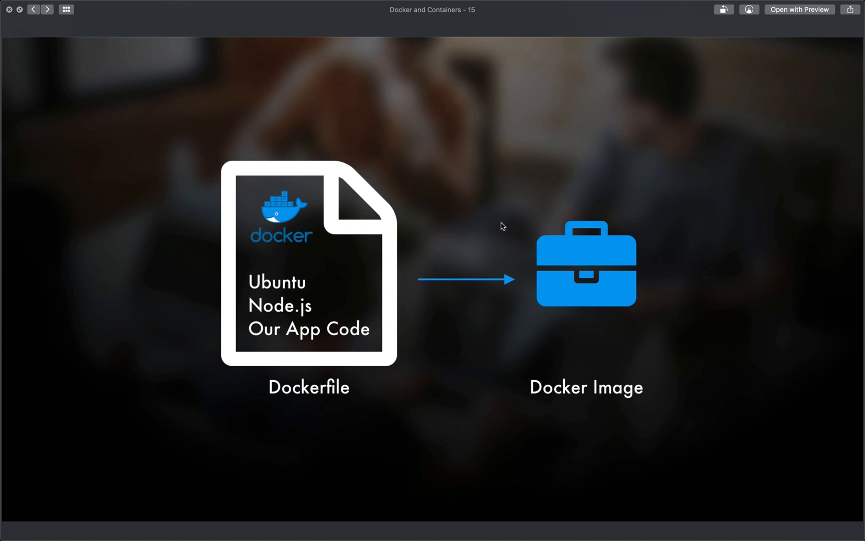
mouse_move(325, 284)
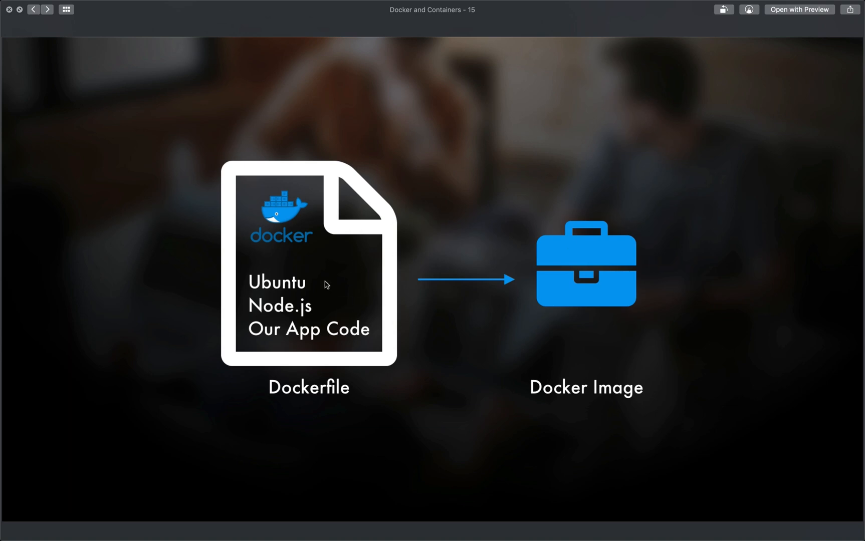
mouse_move(569, 293)
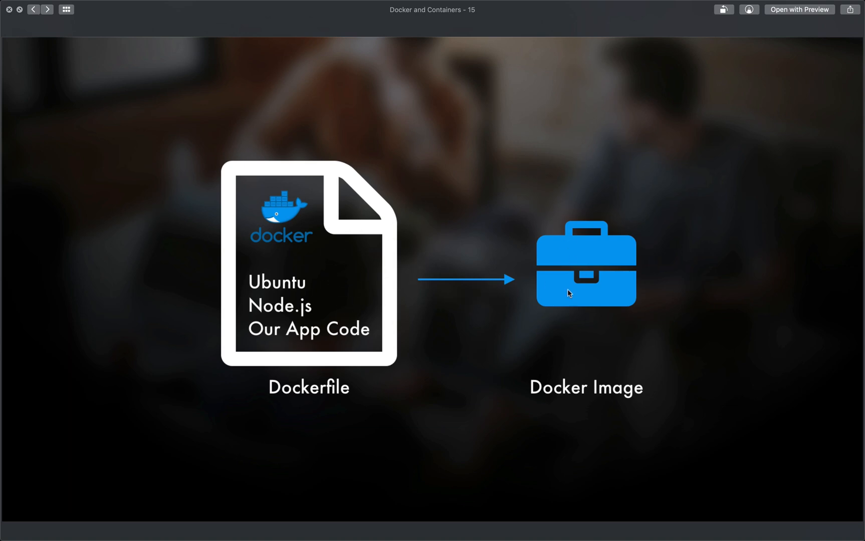
mouse_move(639, 329)
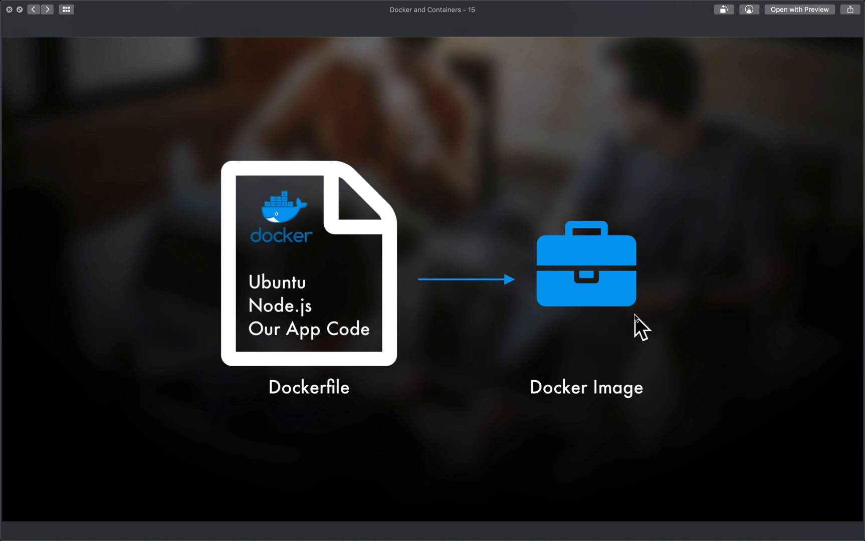
mouse_move(528, 277)
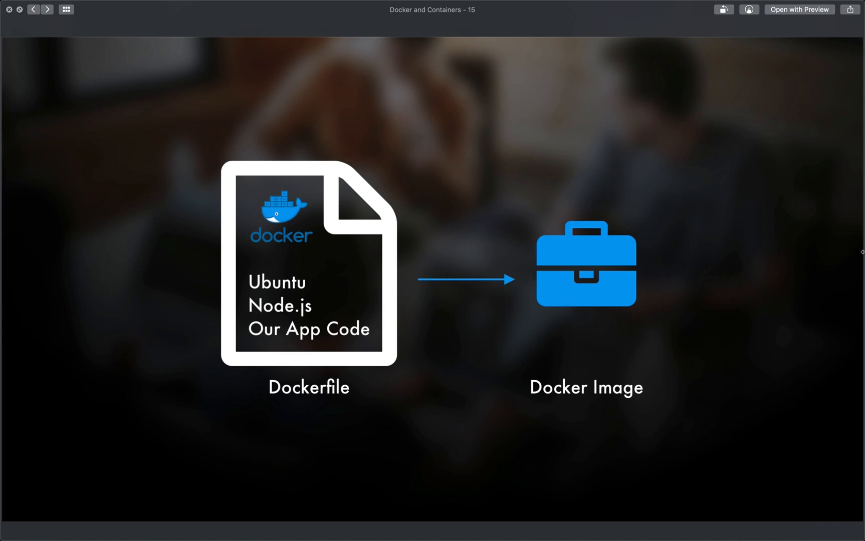
mouse_move(517, 250)
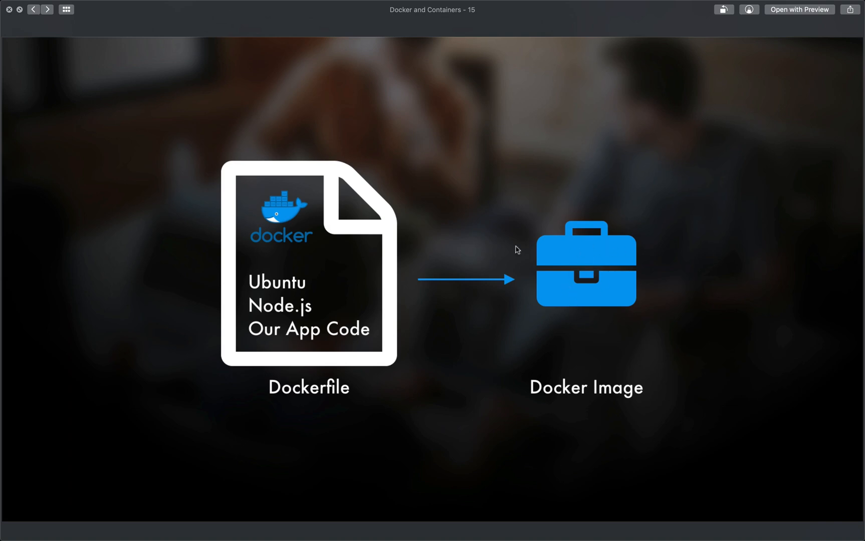
mouse_move(325, 382)
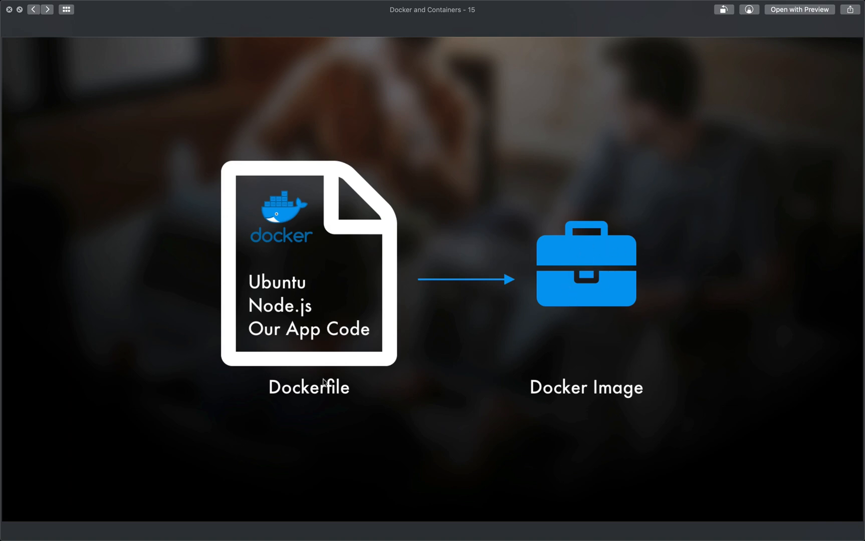
mouse_move(678, 278)
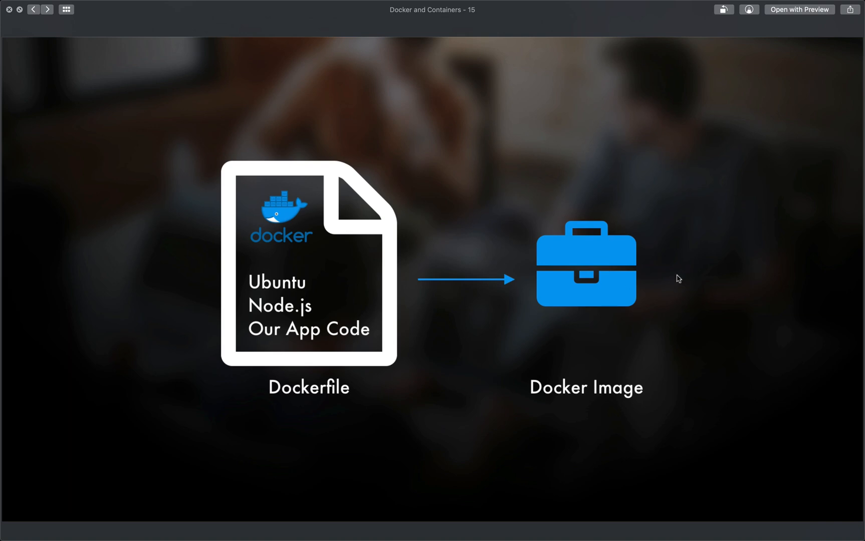
mouse_move(836, 129)
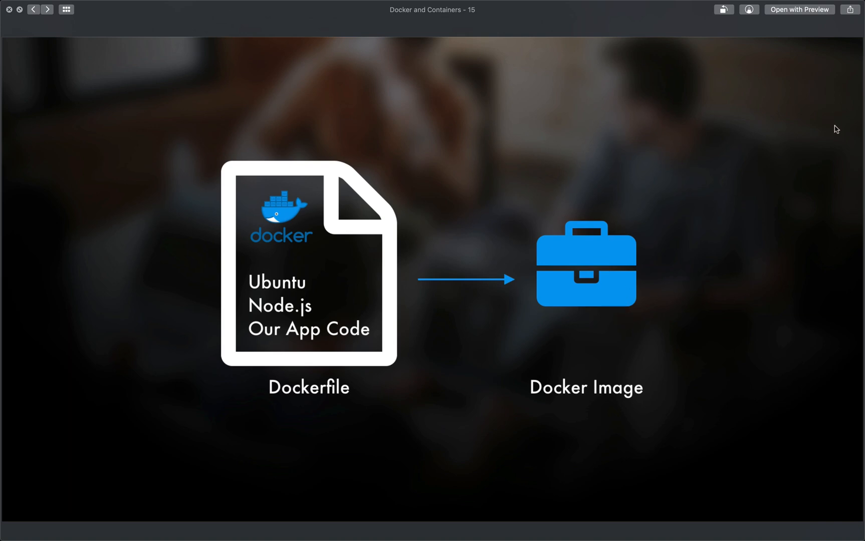
mouse_move(842, 133)
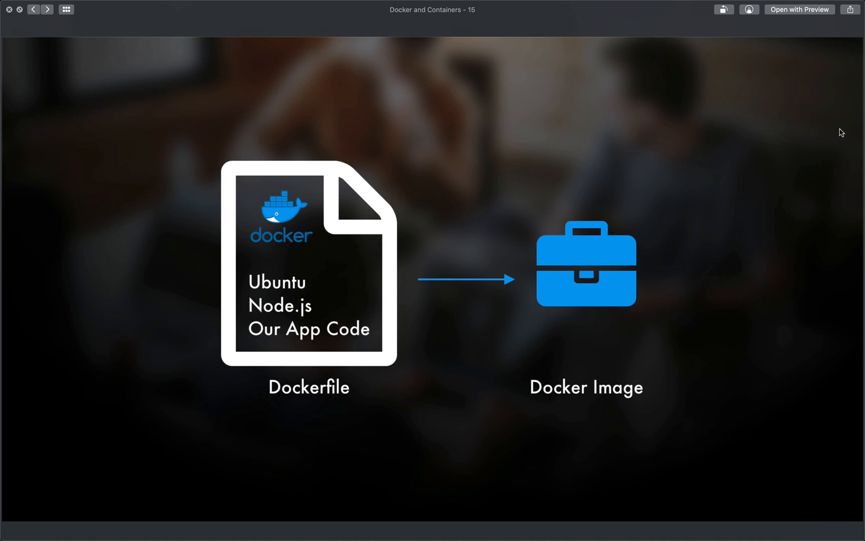
Advance through the Containers step to slide 18 with Node, Python and Rails containers on one host
key(right)
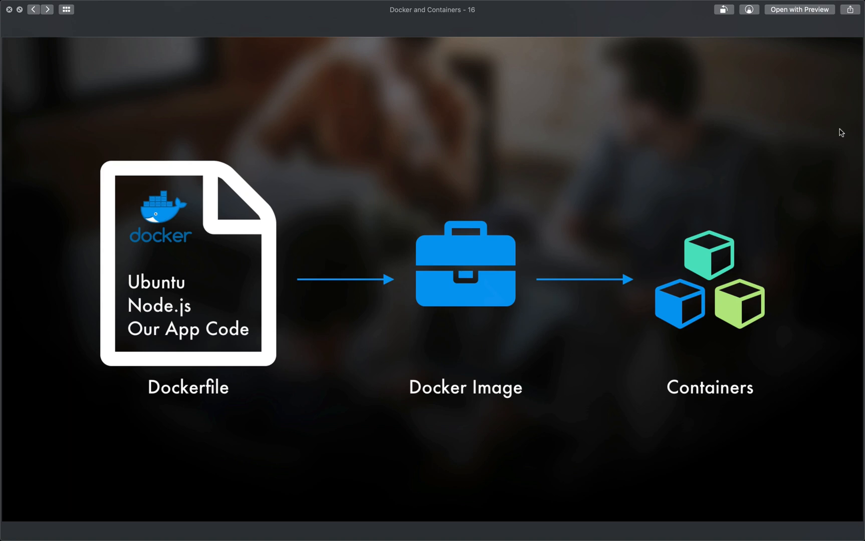
key(right)
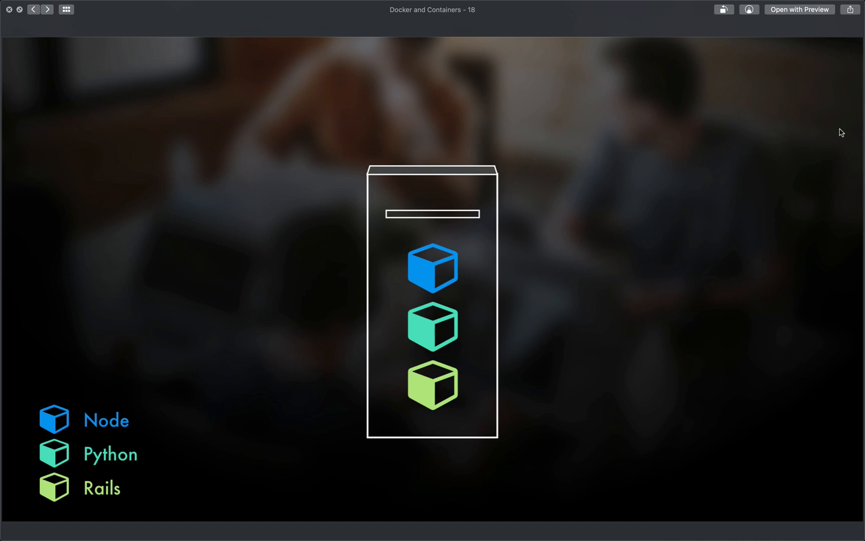
Advance to slide 19 captioned that the host machine only needs Docker
key(right)
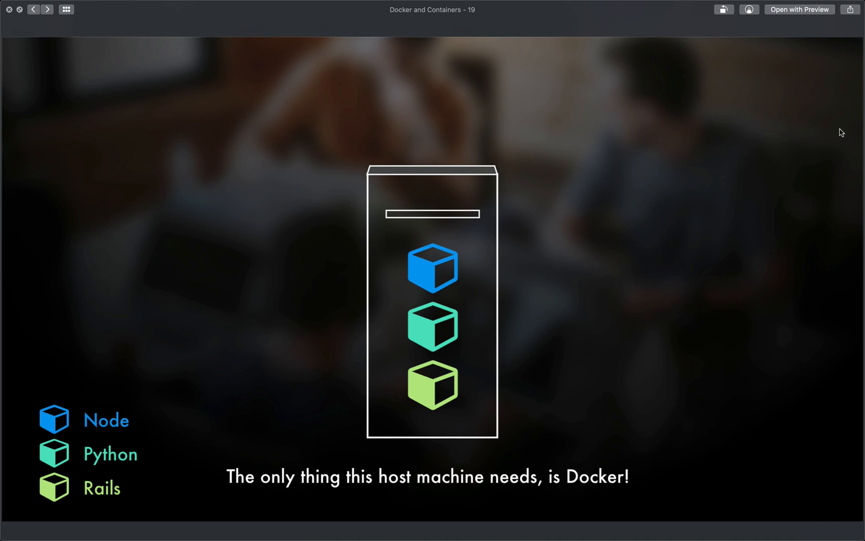
Advance to slide 20 stating Docker manages the containers on the host
click(48, 9)
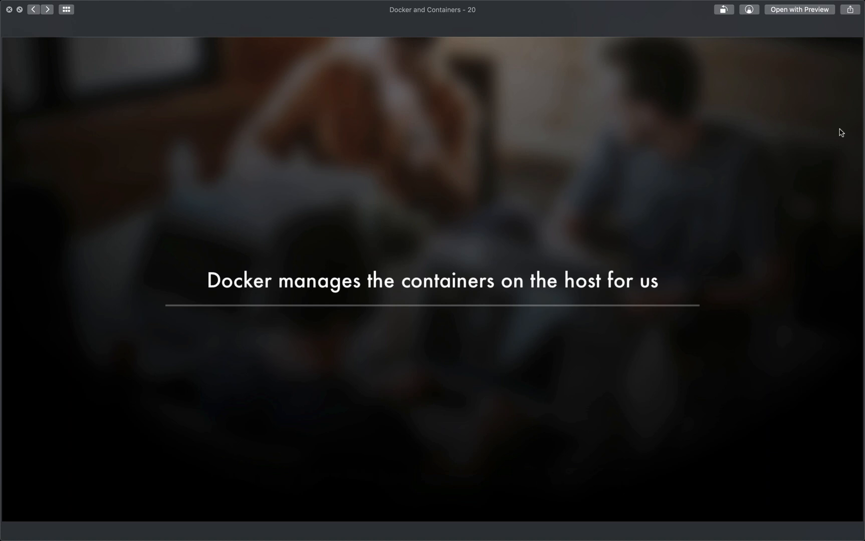
Advance to slide 21 declaring Docker containers are NOT virtual machines
click(47, 9)
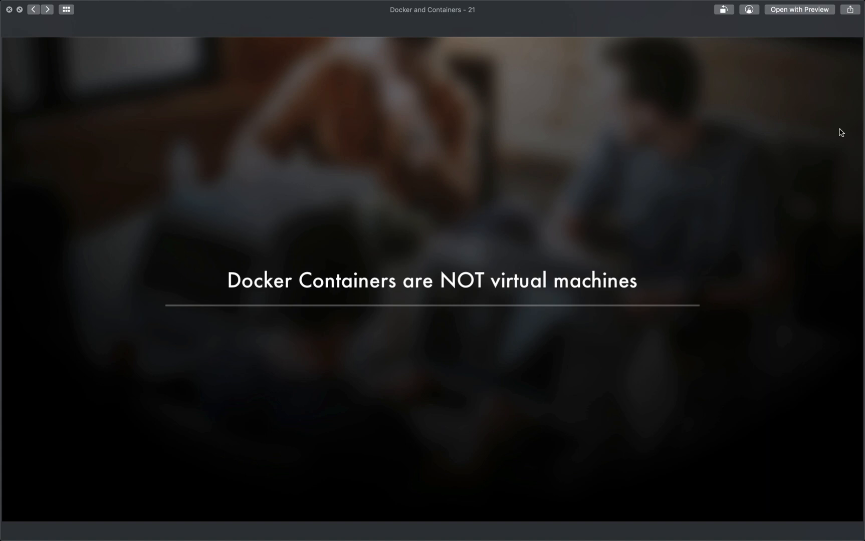